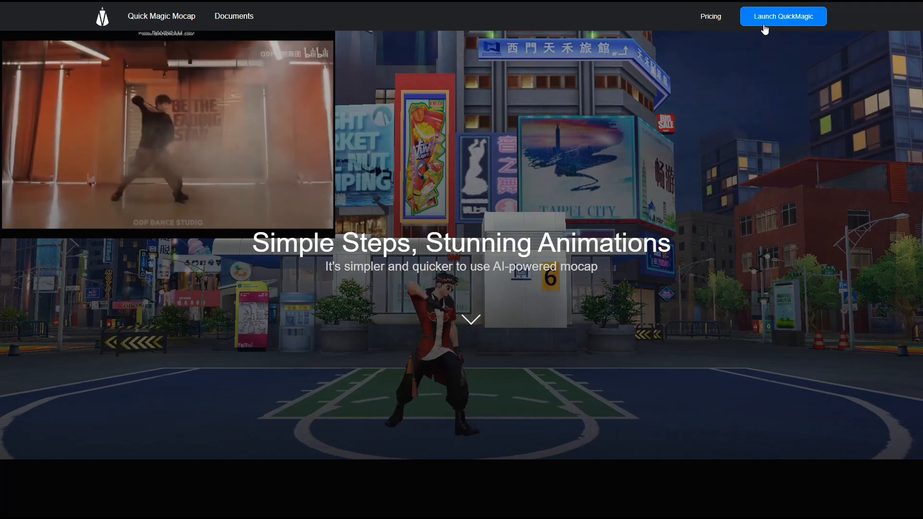
# - Launch the QuickMagic app and start uploading the recorded movement video into the editor
pyautogui.click(783, 16)
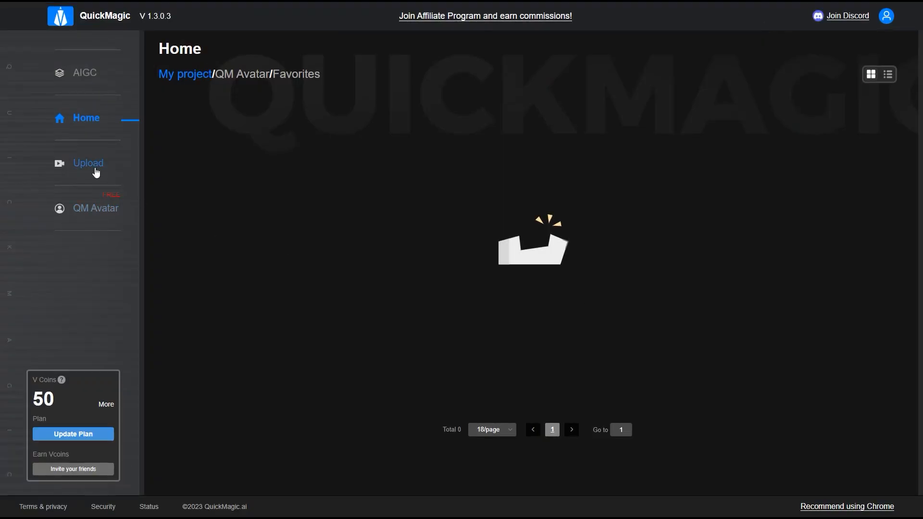
pyautogui.click(87, 163)
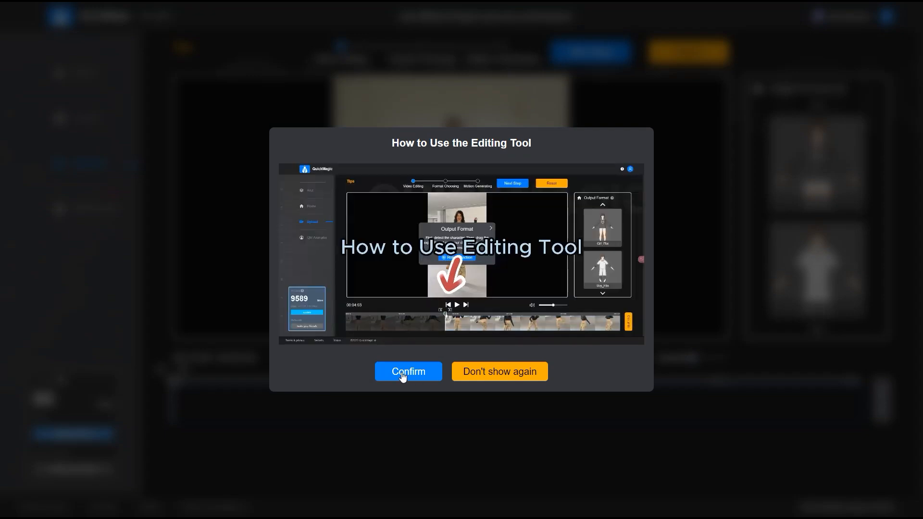
# - Run Role Detection on the video and assign the detected dancer the Boy Fbx format
pyautogui.click(408, 371)
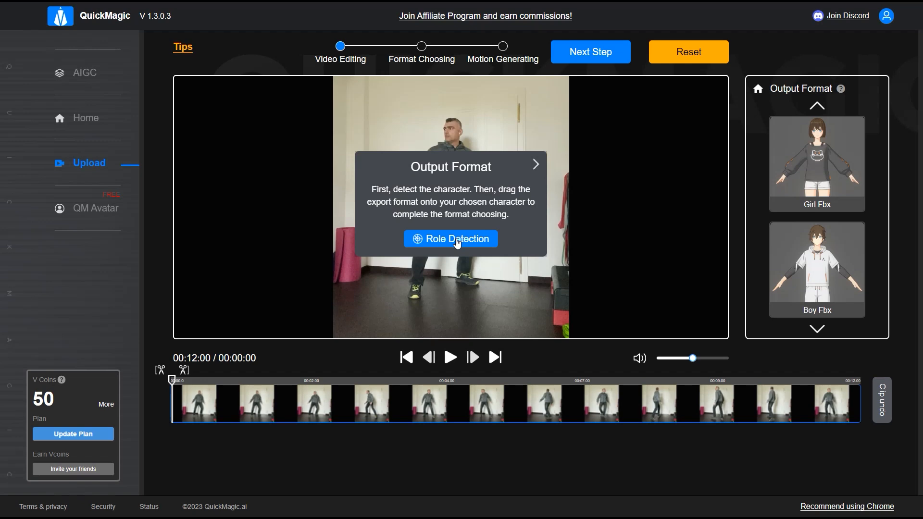
pyautogui.click(451, 238)
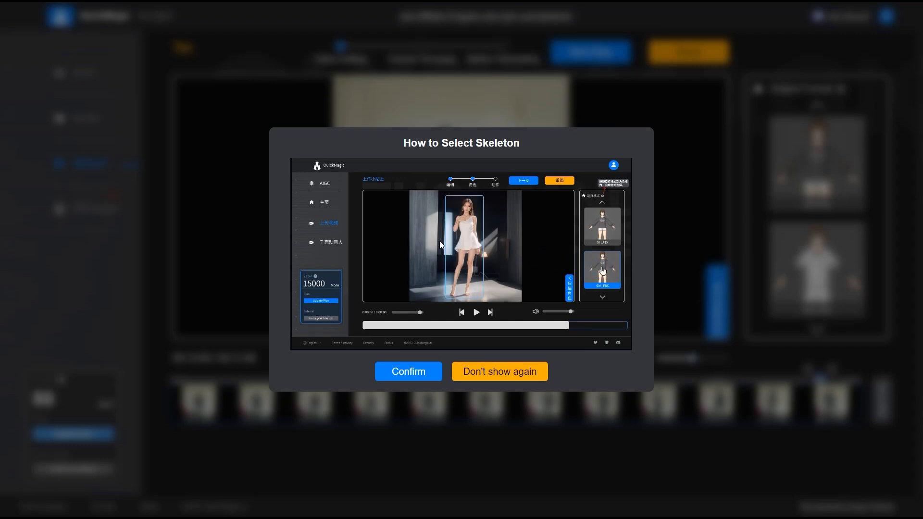
pyautogui.click(407, 371)
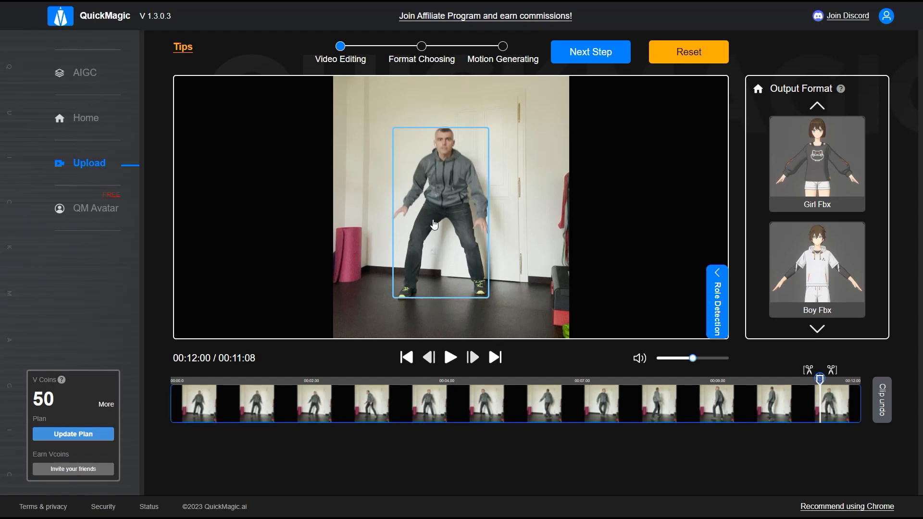
pyautogui.click(815, 268)
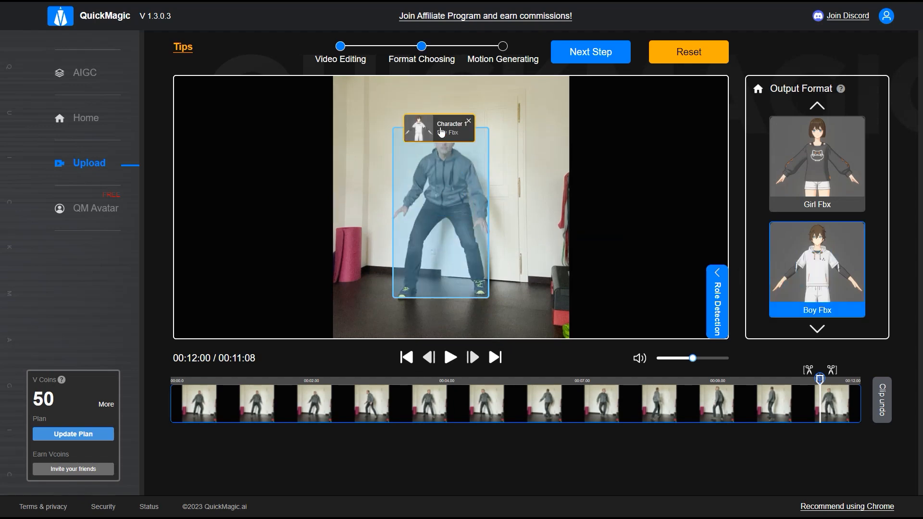
# - Submit full-body motion generation titled LookingAround and wait for processing on Home
pyautogui.click(590, 52)
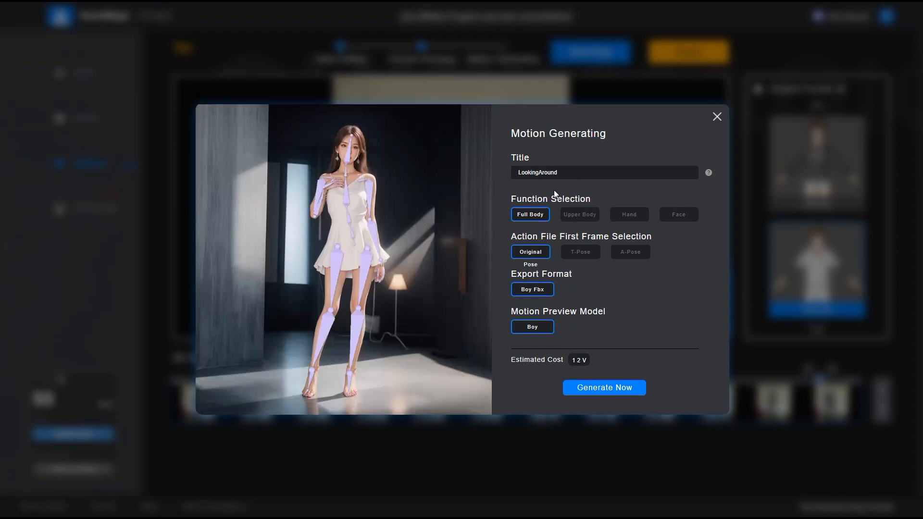
pyautogui.click(603, 387)
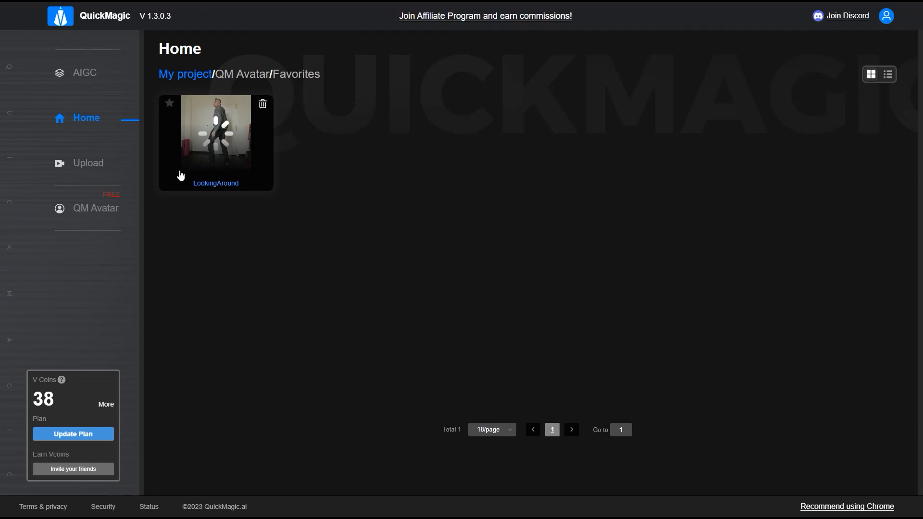
pyautogui.moveTo(412, 234)
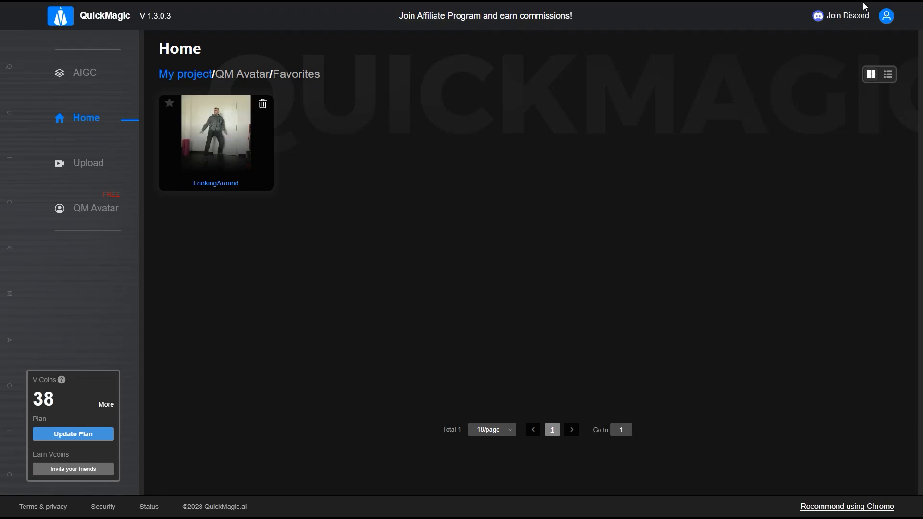
# - Open the finished LookingAround project and play its 3D preview beside the source video
pyautogui.click(216, 137)
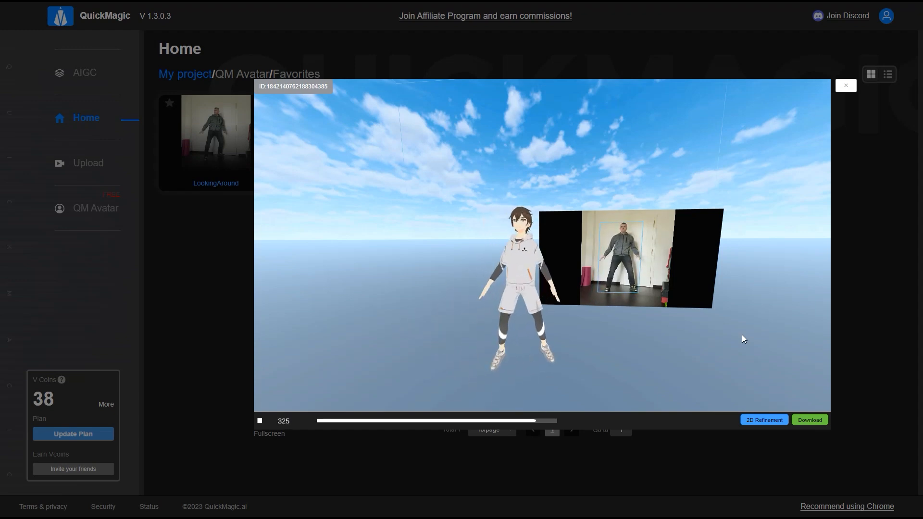
pyautogui.click(330, 420)
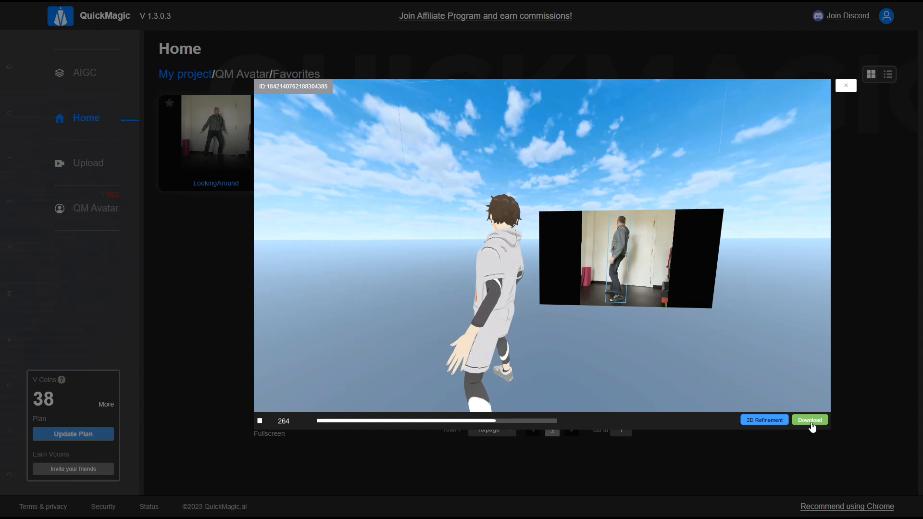
# - Download LookingAround.zip, check LookingAround_boy_skin.fbx in WinRAR and close the archive
pyautogui.click(809, 420)
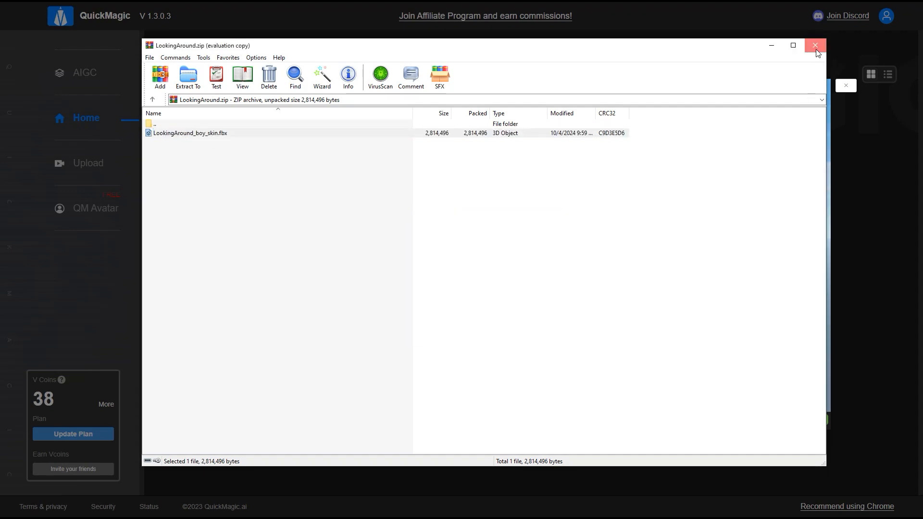
pyautogui.click(814, 45)
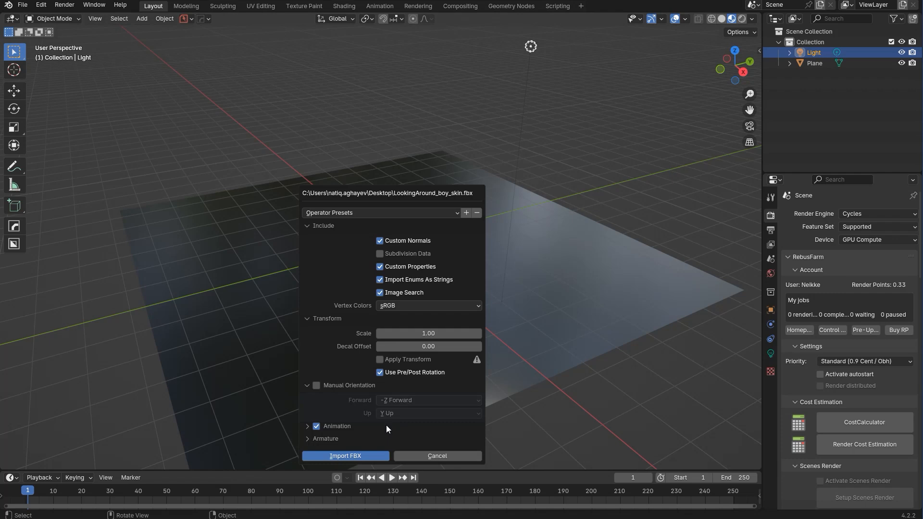
# - Import LookingAround_boy_skin.fbx with Automatic Bone Orientation enabled under Armature
pyautogui.click(325, 438)
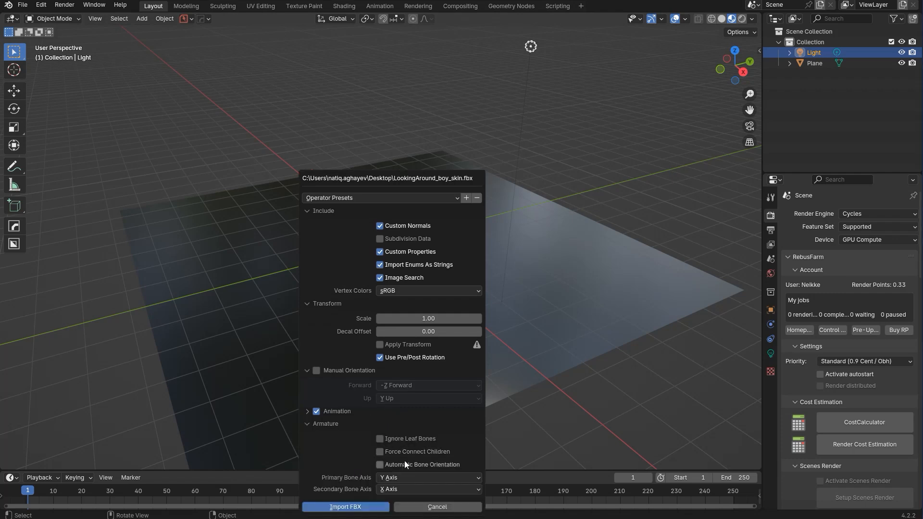
pyautogui.click(380, 465)
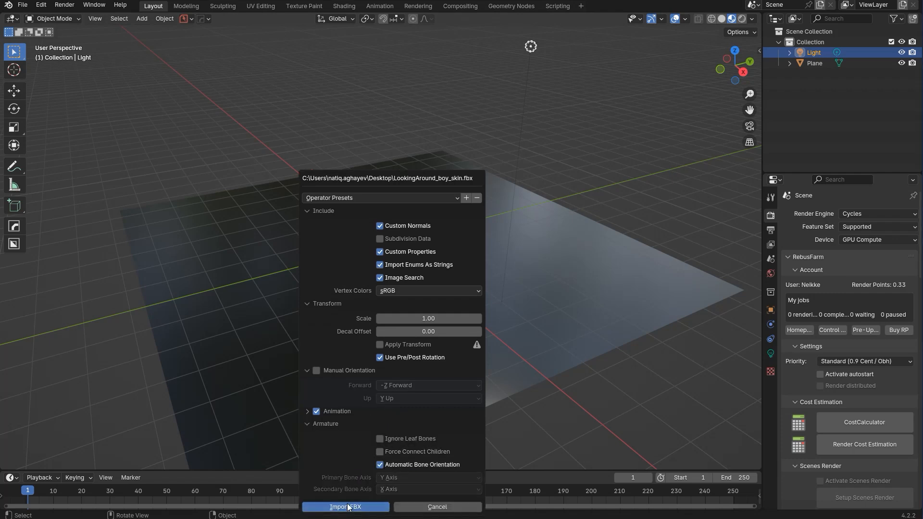
pyautogui.click(345, 507)
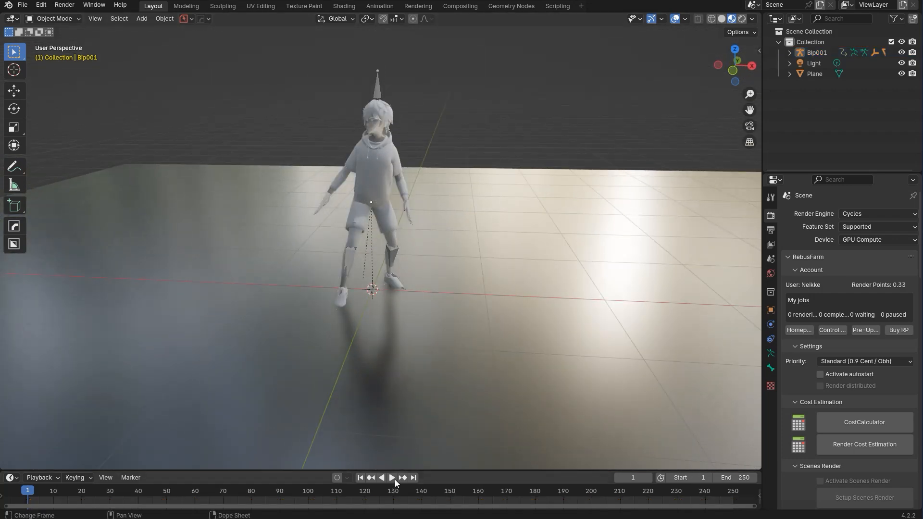
# - Play and pause the imported mocap, select the Bip001 armature, and reach the timeline End field
pyautogui.click(391, 477)
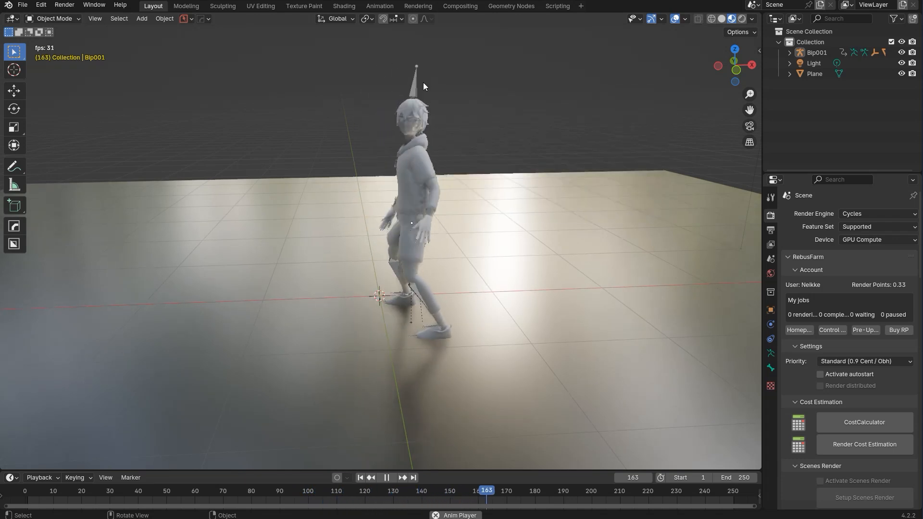
pyautogui.click(386, 478)
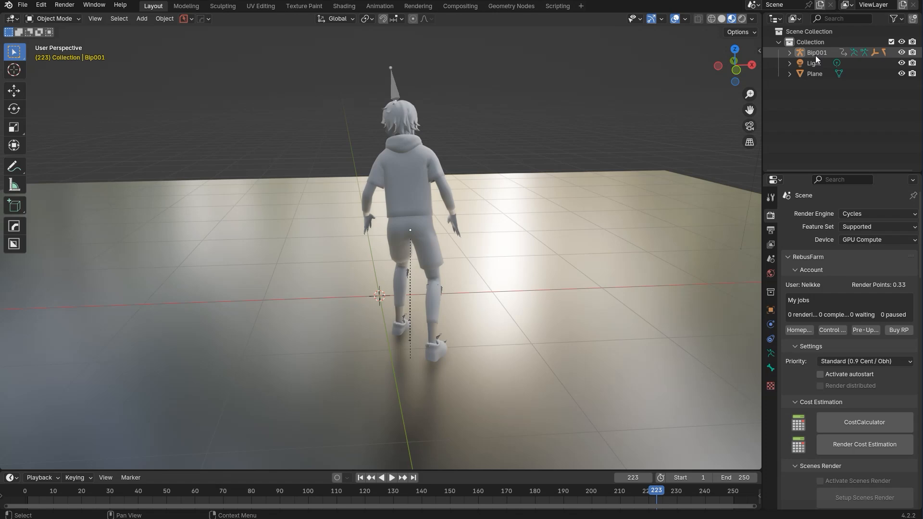
pyautogui.click(816, 52)
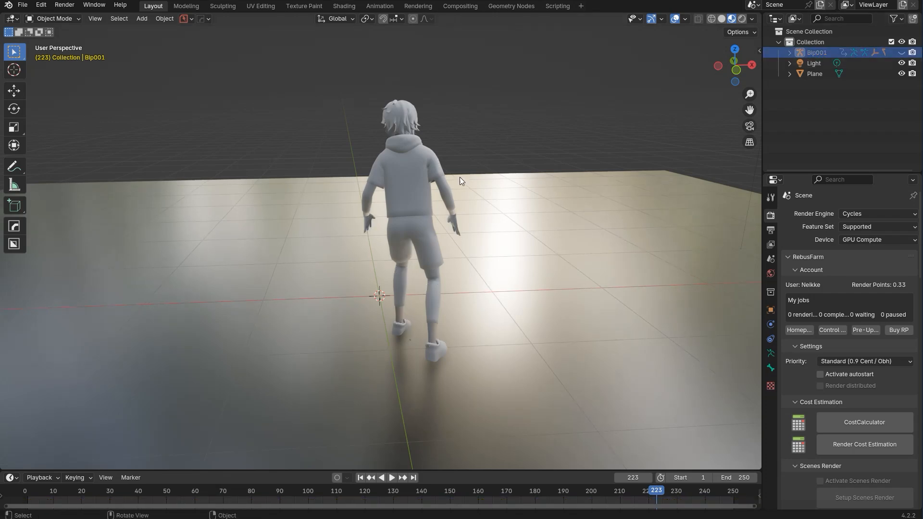
pyautogui.click(391, 477)
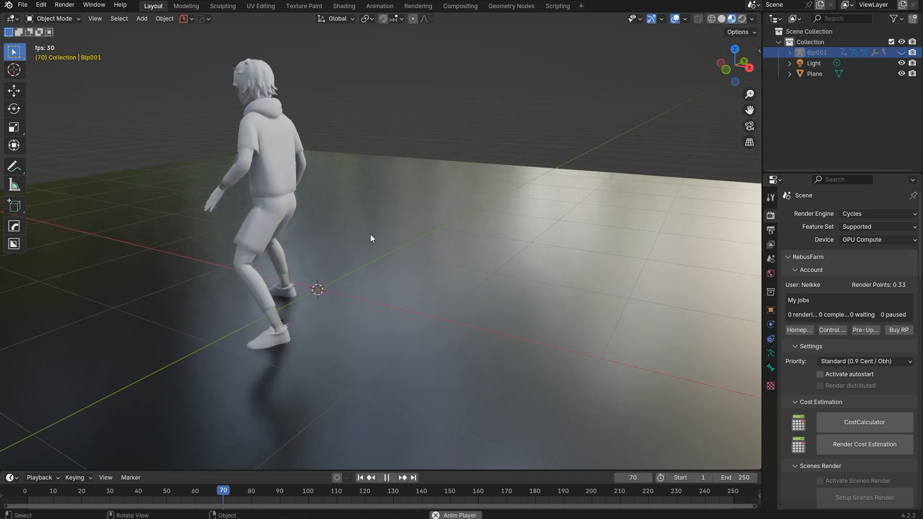
pyautogui.click(386, 478)
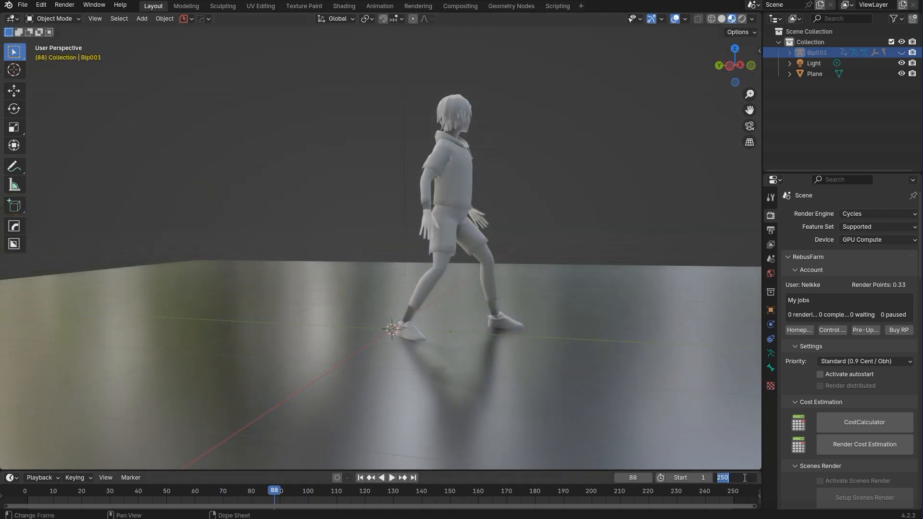
# - Set the End frame to 500 and play the full clip while orbiting the viewport
pyautogui.write('500')
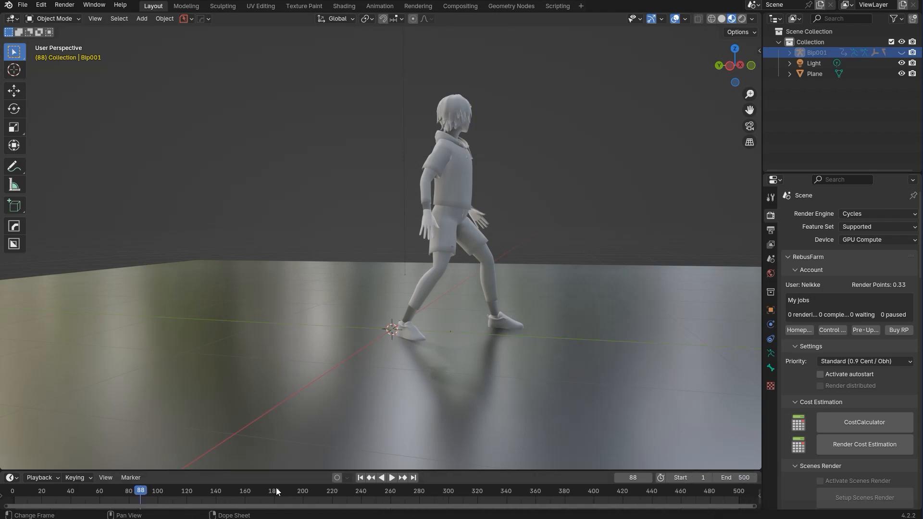
pyautogui.click(391, 477)
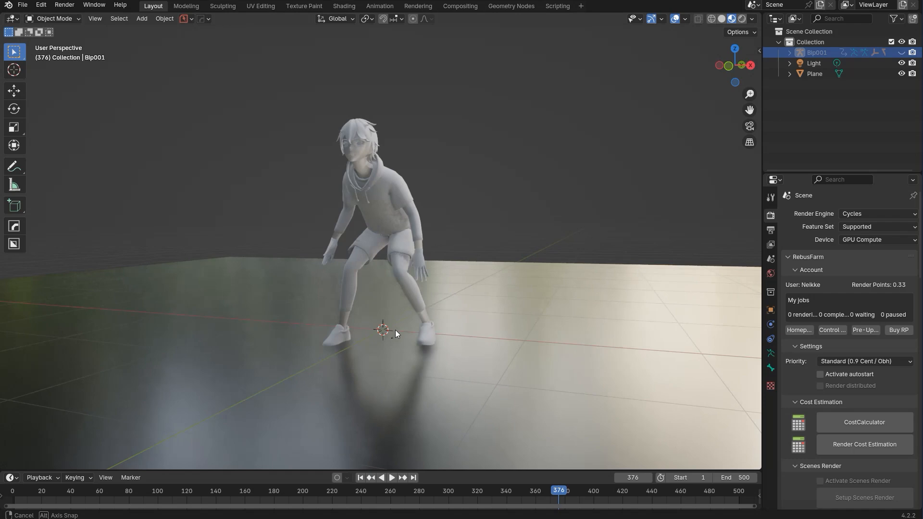
pyautogui.click(705, 18)
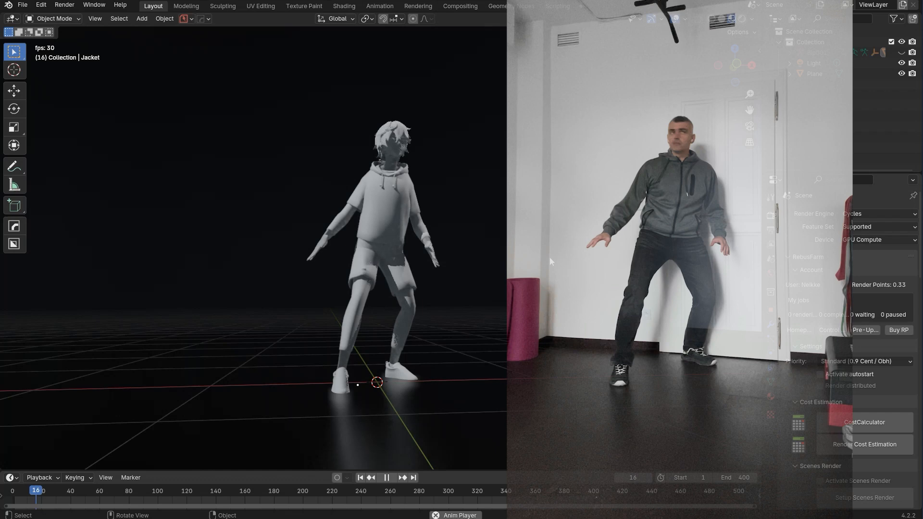
# - Run the animation again so the character's steps match the filmed person frame for frame
pyautogui.click(385, 477)
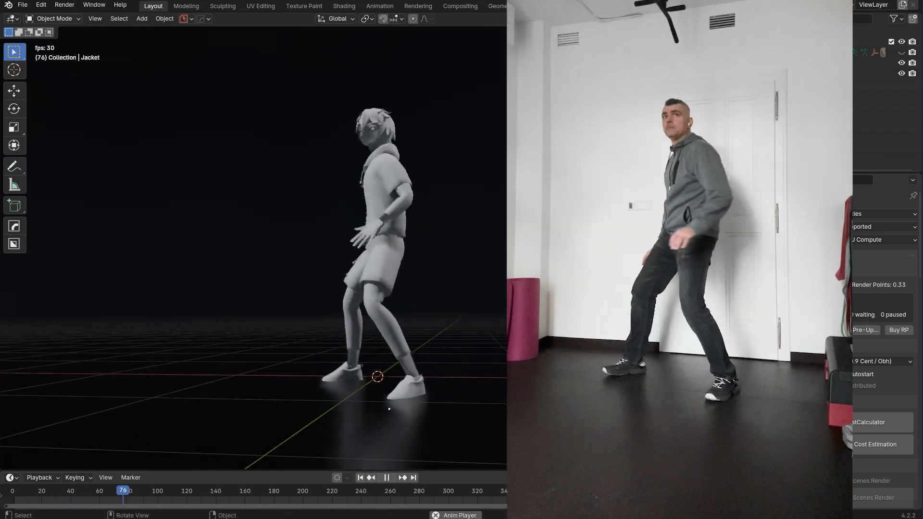